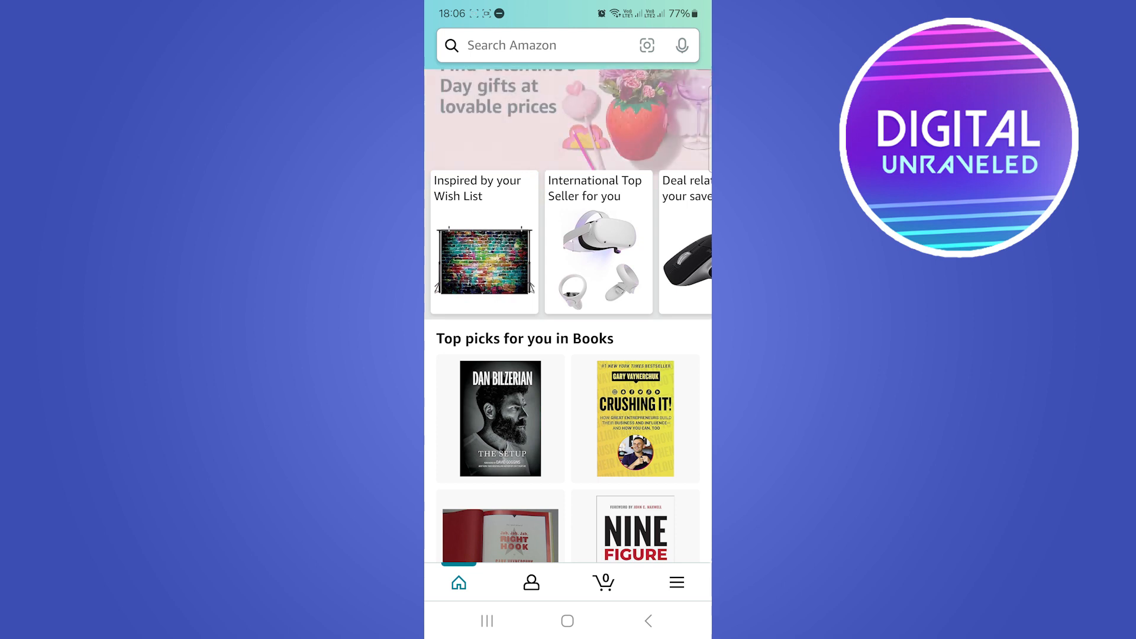
- Search for 'gift card' via the 'gift cards' suggestion, then start a fresh search
{"action": "type", "text": "gift card"}
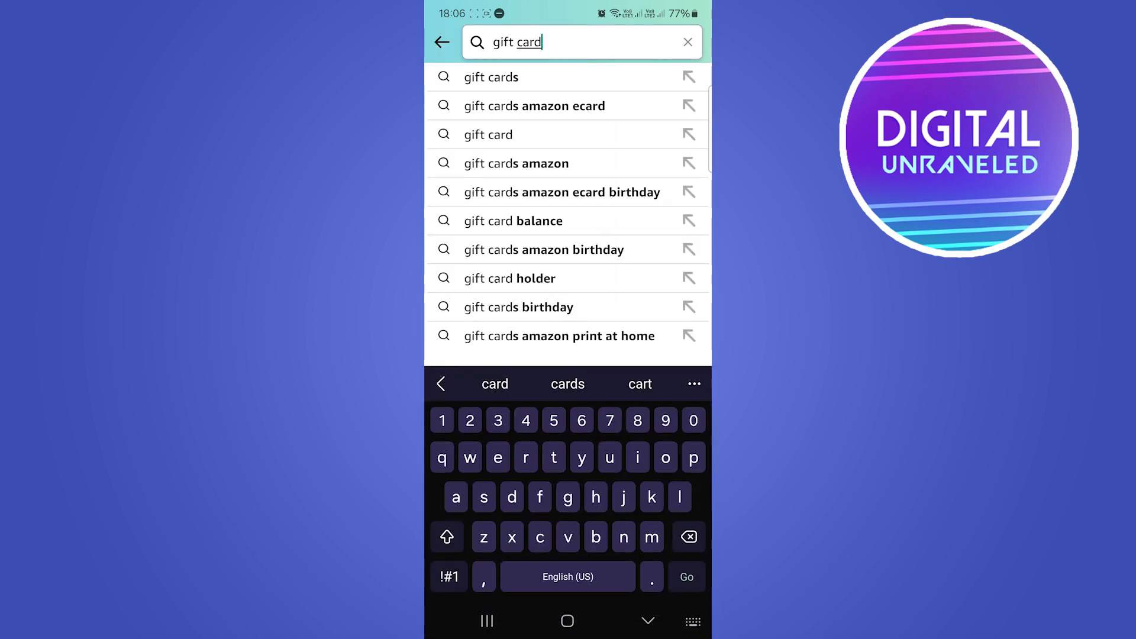
{"action": "left_click", "coordinate": [490, 77]}
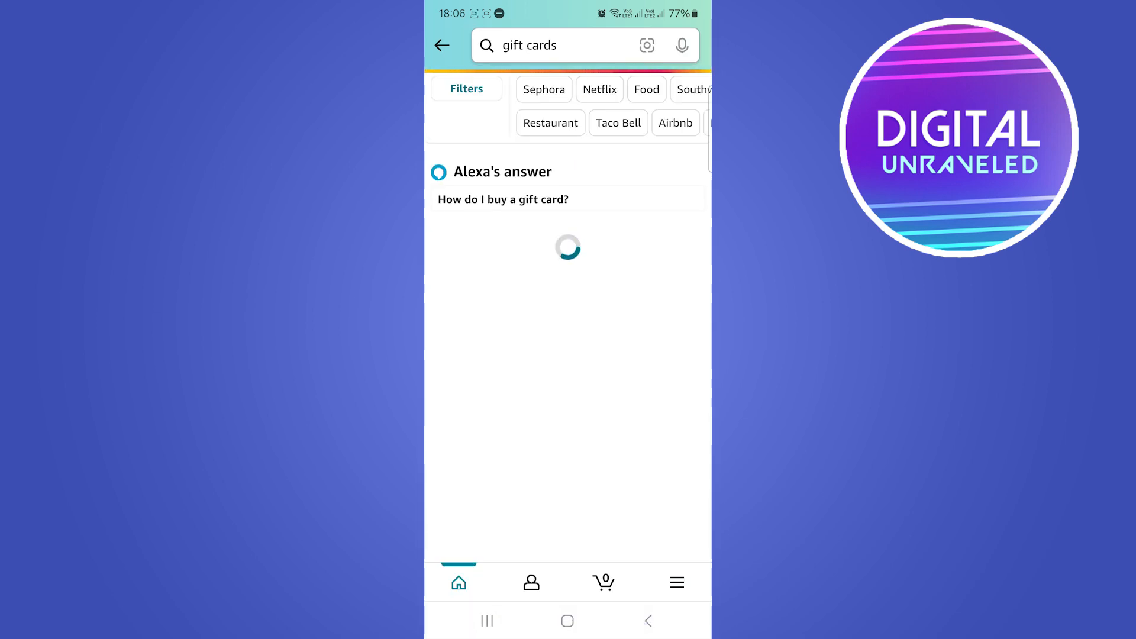
{"action": "left_click", "coordinate": [557, 45]}
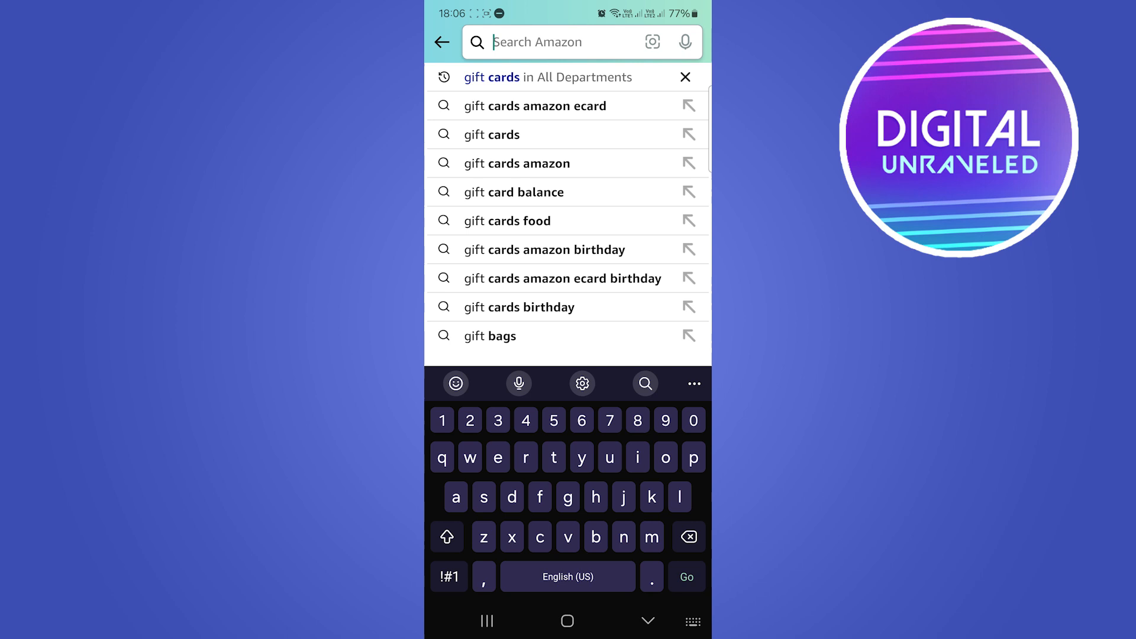
- Run a second search for Amazon gift cards ('amazon' plus 'guft')
{"action": "type", "text": "amazon"}
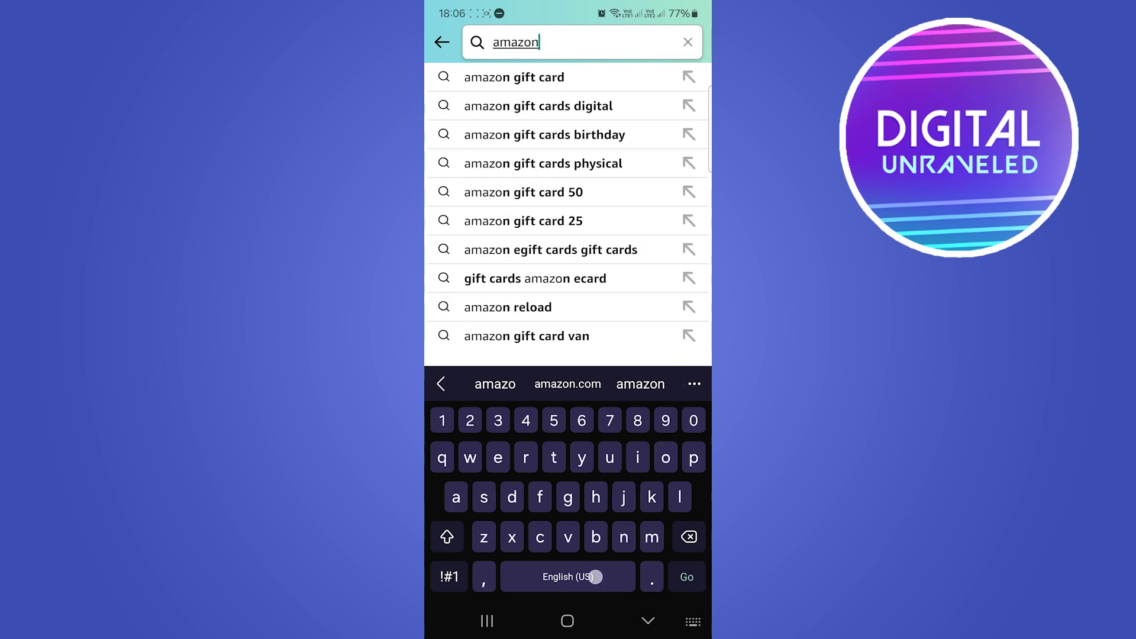
{"action": "type", "text": "guft"}
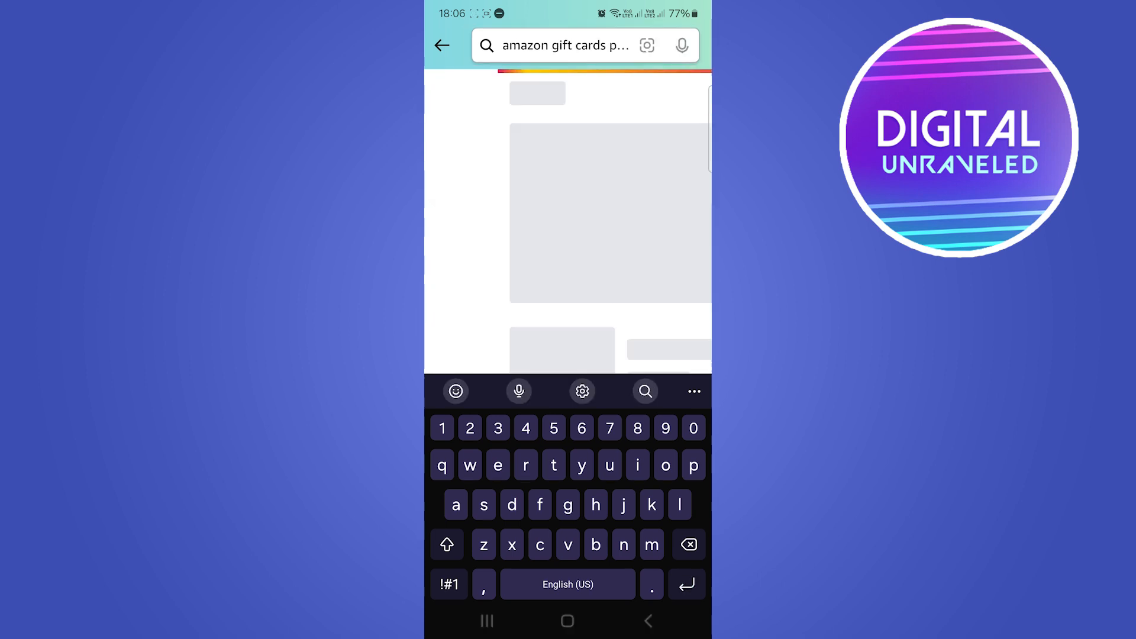
{"action": "key", "text": "enter"}
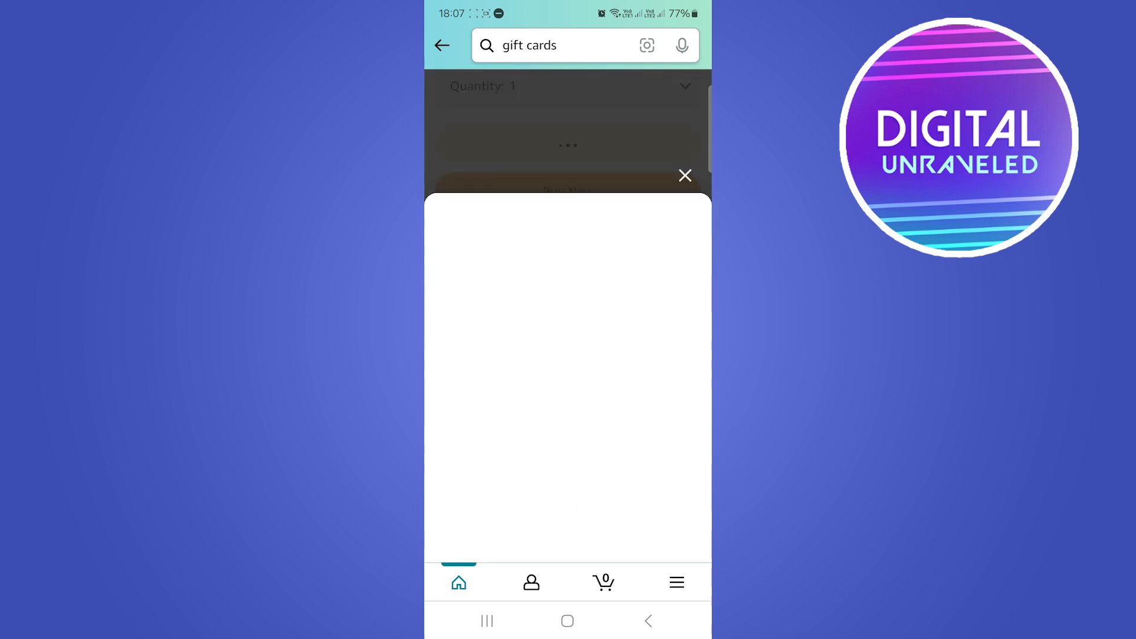
- Add the graffiti photography backdrop to the cart from its product page
{"action": "left_click", "coordinate": [567, 143]}
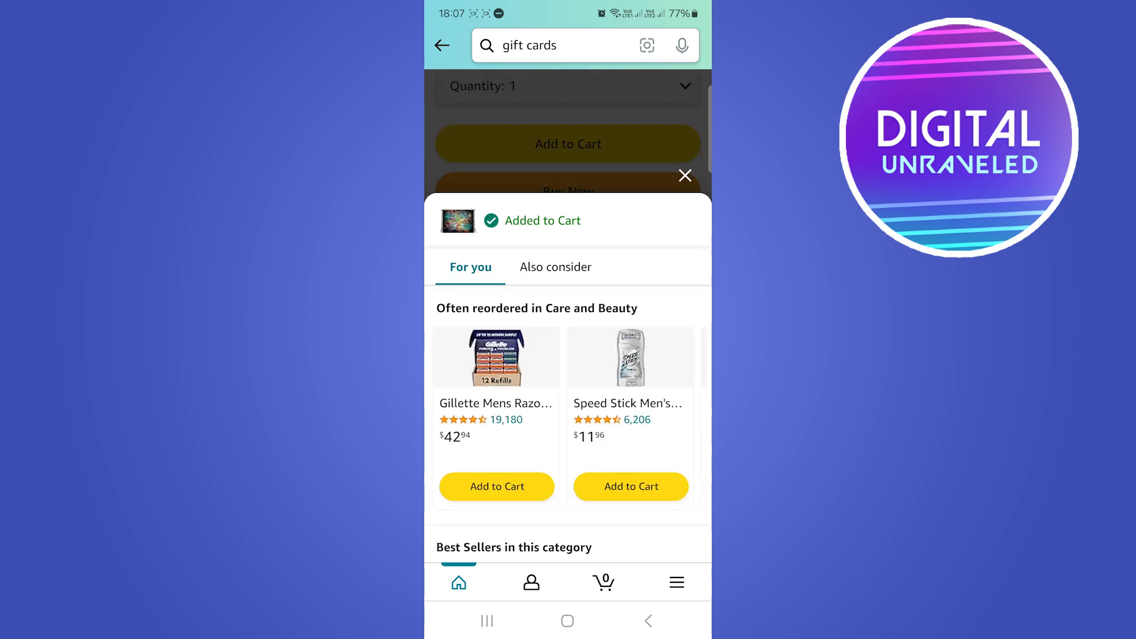
- Dismiss the Added to Cart sheet and view the cart with one $43.98 backdrop
{"action": "left_click", "coordinate": [685, 175]}
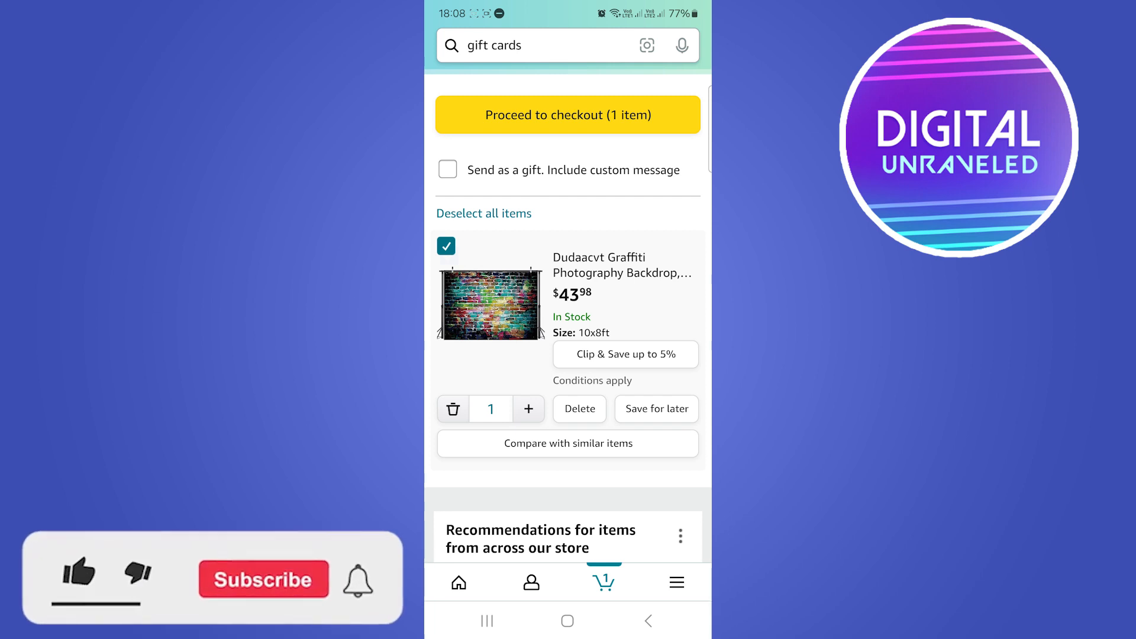
{"action": "left_click", "coordinate": [78, 571]}
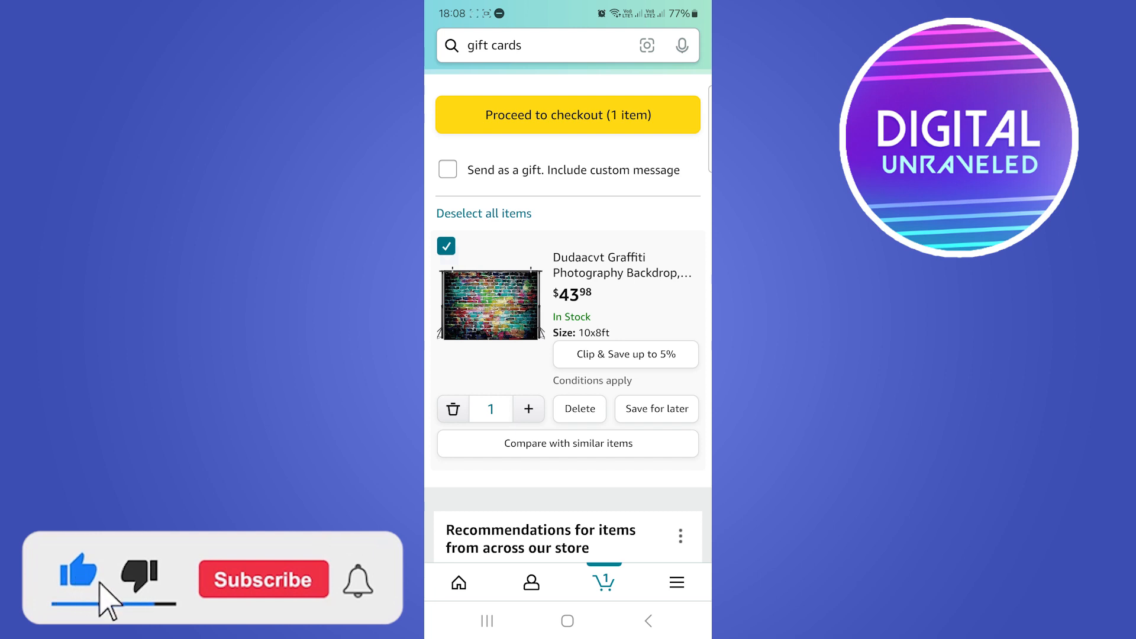
{"action": "left_click", "coordinate": [263, 579]}
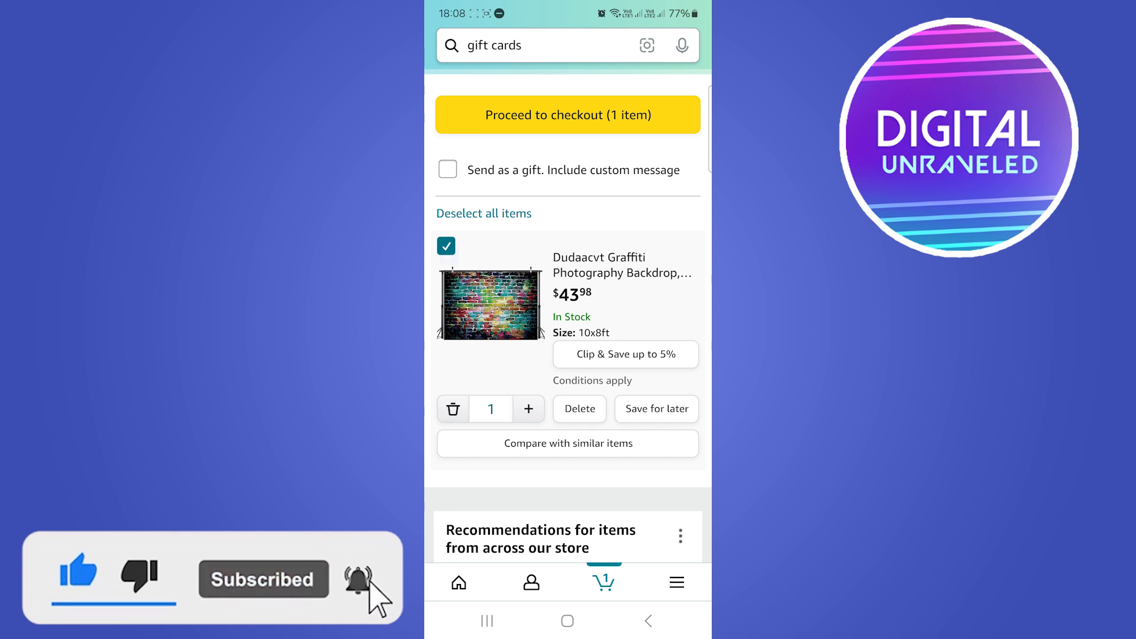